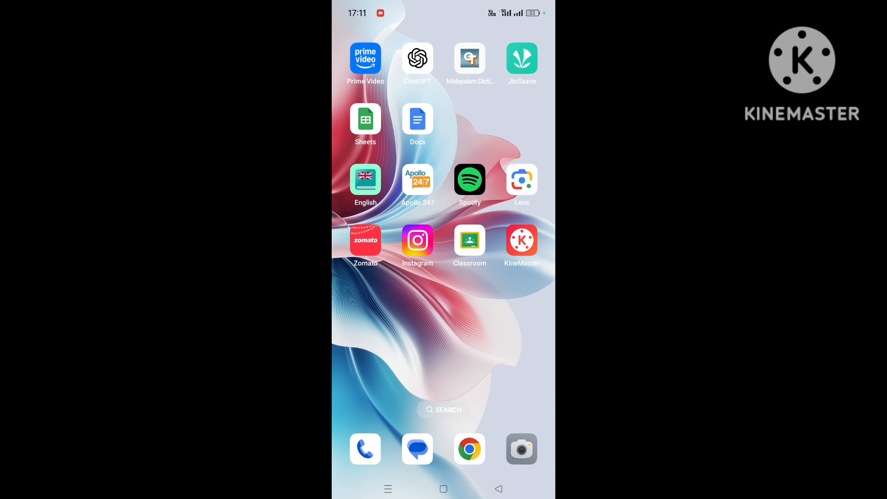
Launch the Google Classroom app from the Android home screen
{"action": "left_click", "coordinate": [469, 241]}
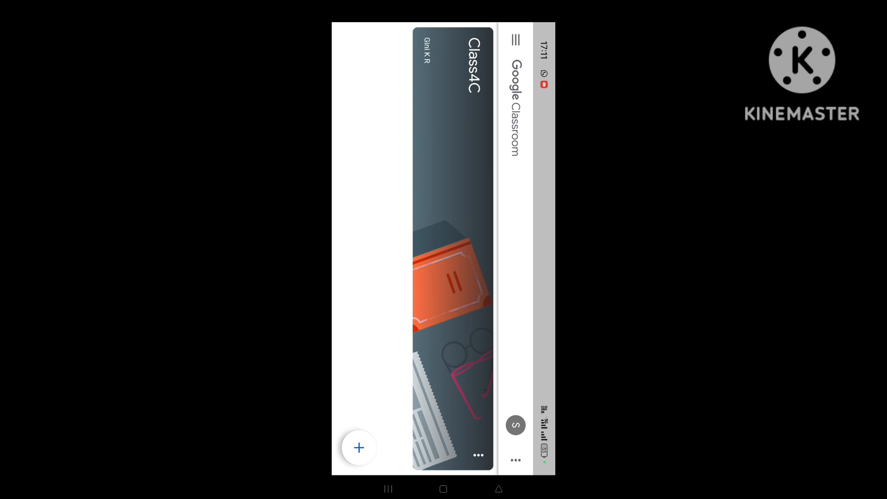
Open the account switcher listing the signed-in Google accounts
{"action": "left_click", "coordinate": [514, 425]}
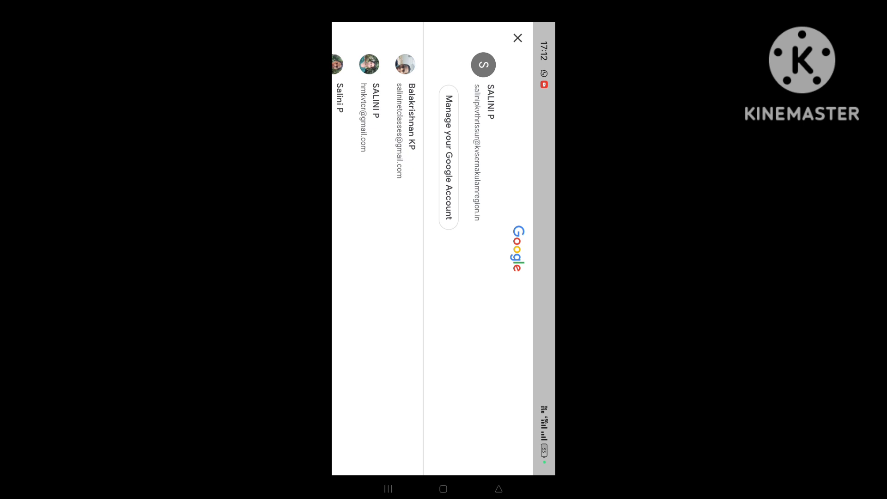
{"action": "left_click", "coordinate": [516, 38]}
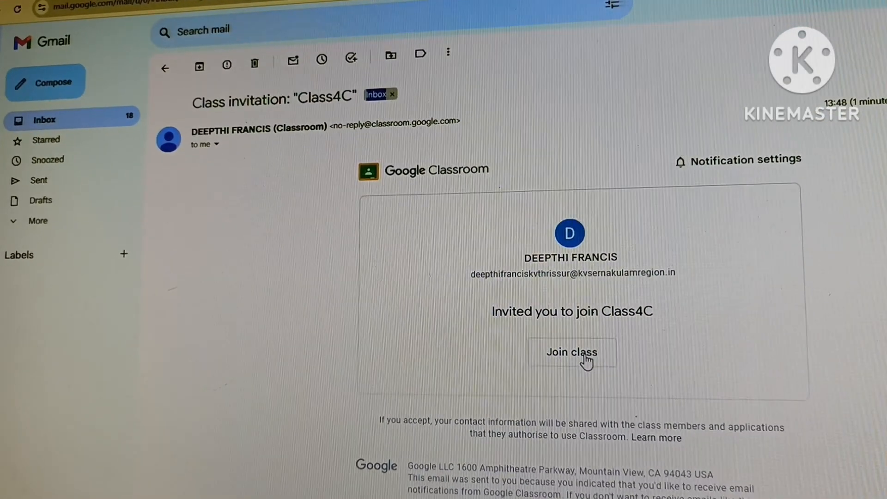
Accept the Class4C invitation and open the CCT BATTERY TEST 9 assignment
{"action": "left_click", "coordinate": [570, 352]}
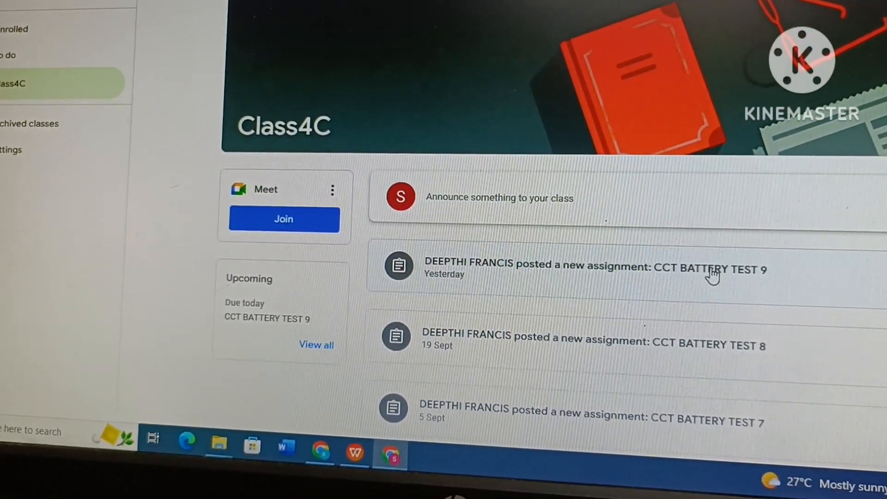
{"action": "left_click", "coordinate": [594, 269]}
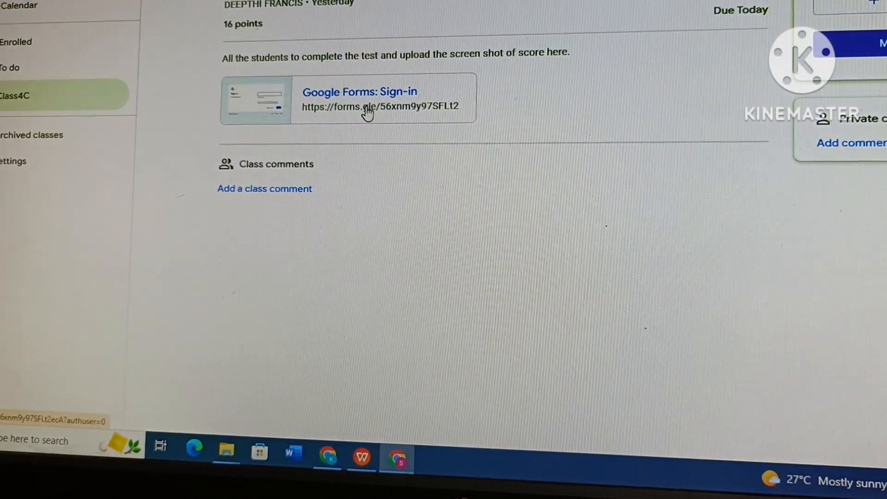
{"action": "mouse_move", "coordinate": [374, 108]}
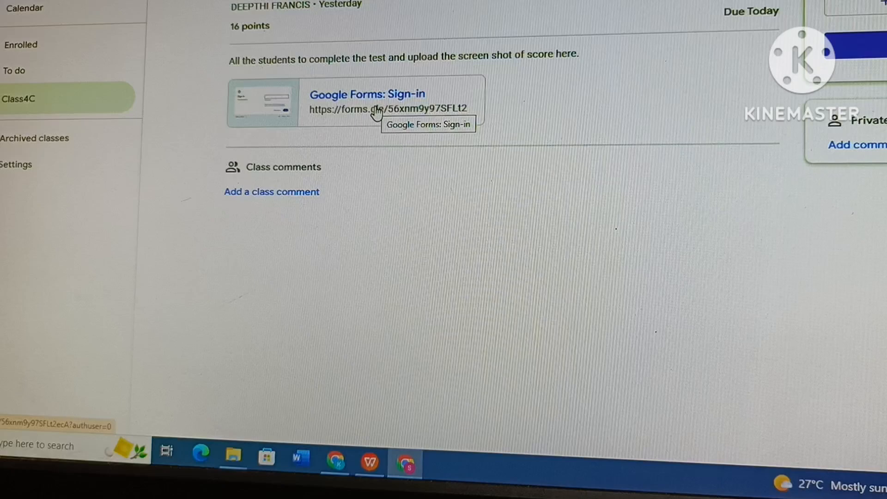
Open the attached CCT test Google Form and dismiss the auto-save notice
{"action": "left_click", "coordinate": [366, 93]}
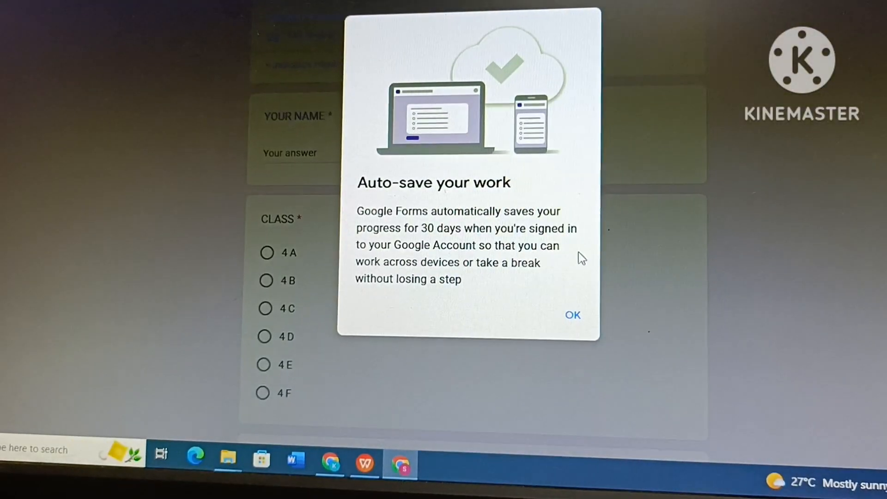
{"action": "left_click", "coordinate": [572, 315]}
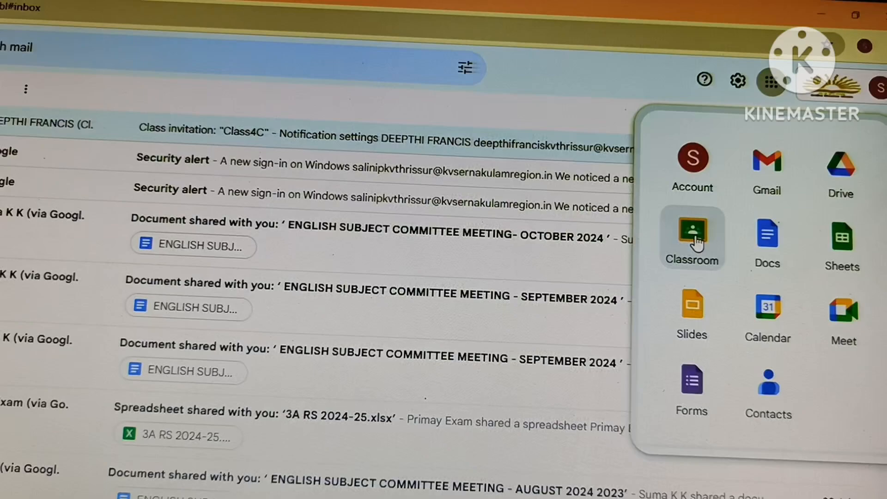
Choose Classroom from Gmail's Google apps list
{"action": "left_click", "coordinate": [691, 232]}
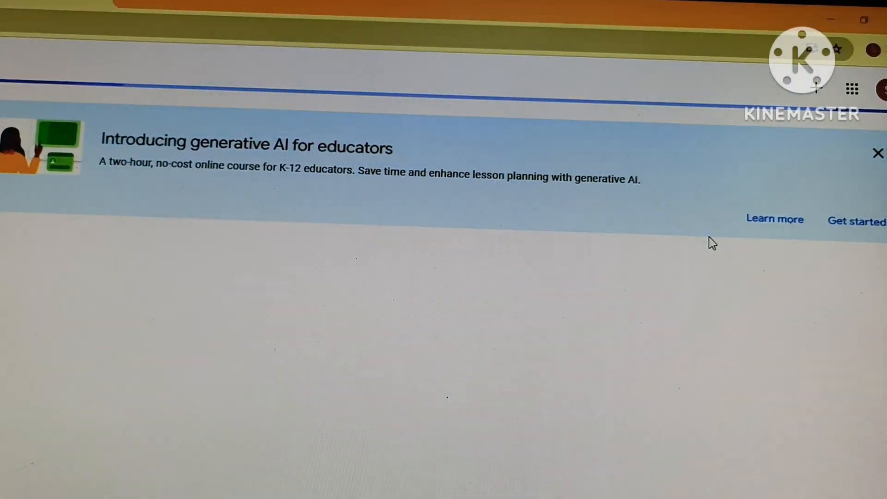